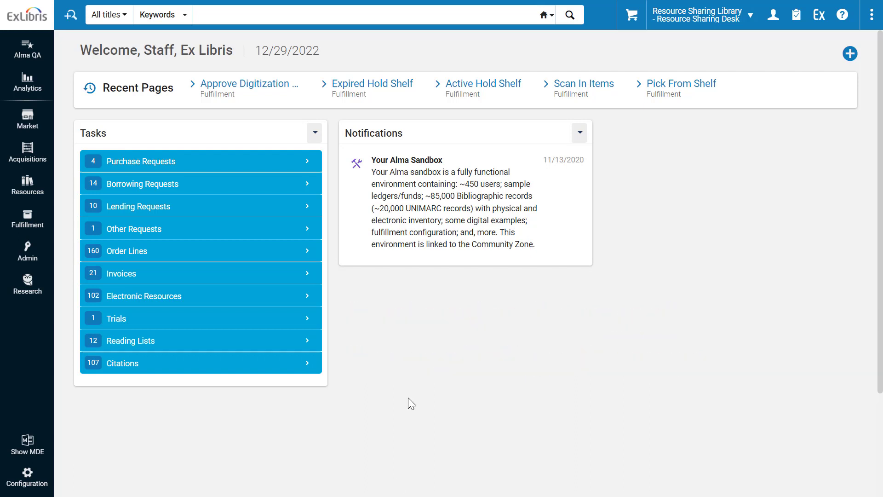
{"action": "mouse_move", "coordinate": [27, 477]}
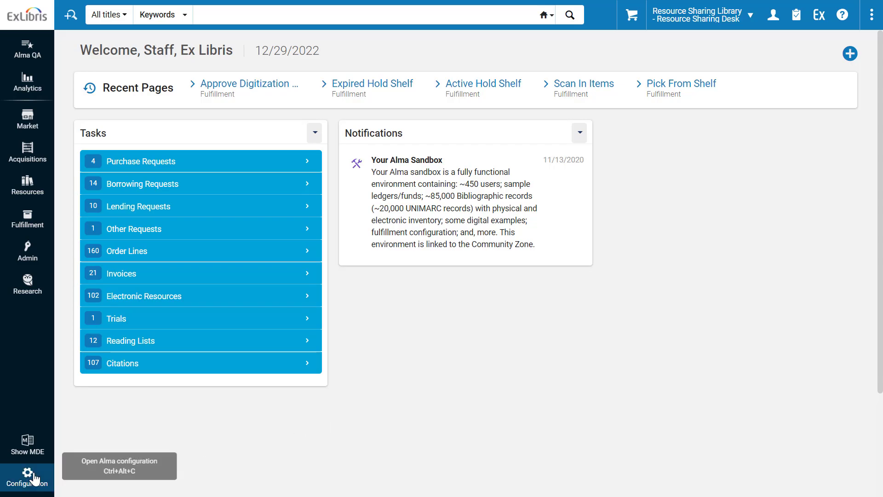
Step: Go to the institution Configuration area and show the Fulfillment configuration menu
{"action": "left_click", "coordinate": [27, 477]}
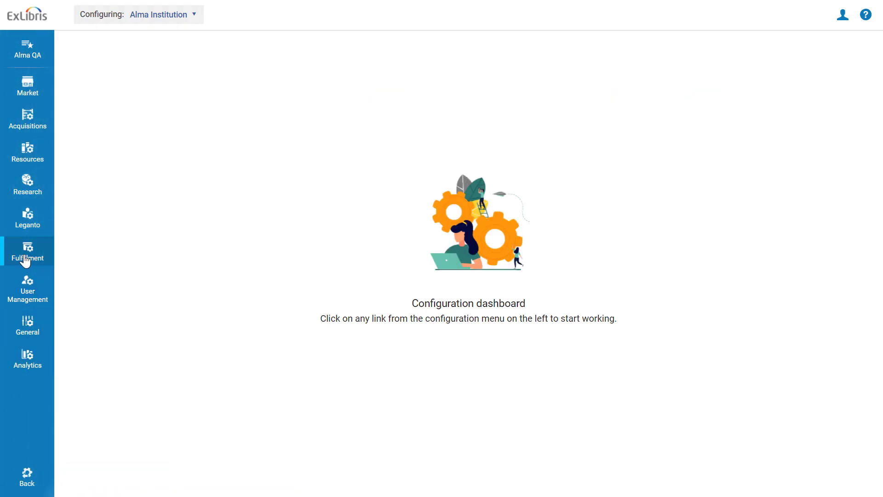
{"action": "left_click", "coordinate": [27, 252]}
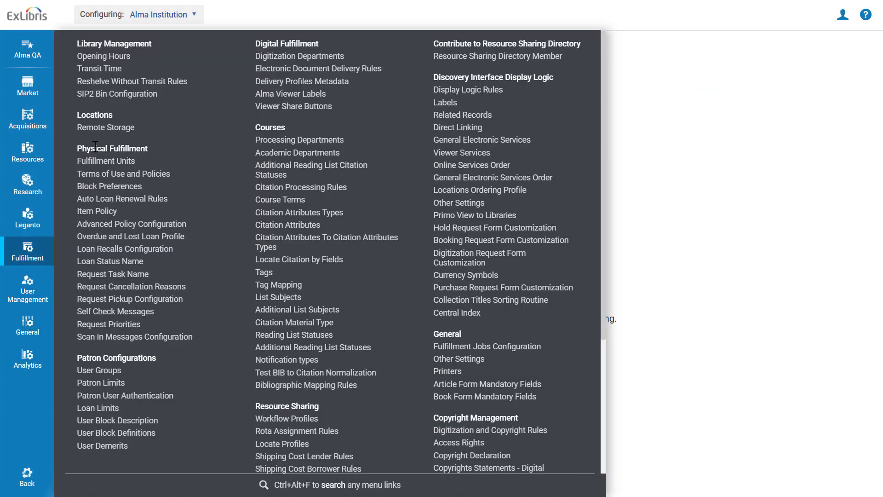
Step: Bring up the Request Cancellation Reasons table and toggle AsrsCannotFulfill on then off again
{"action": "left_click", "coordinate": [131, 287]}
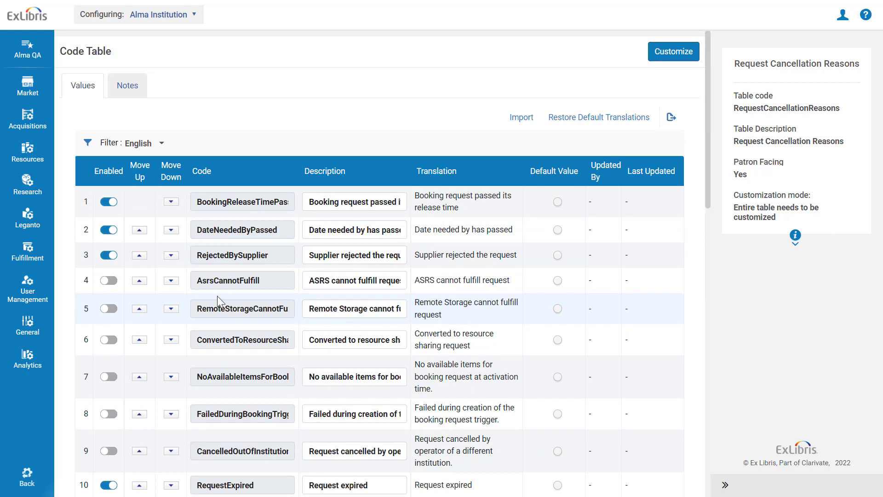
{"action": "left_click", "coordinate": [108, 280]}
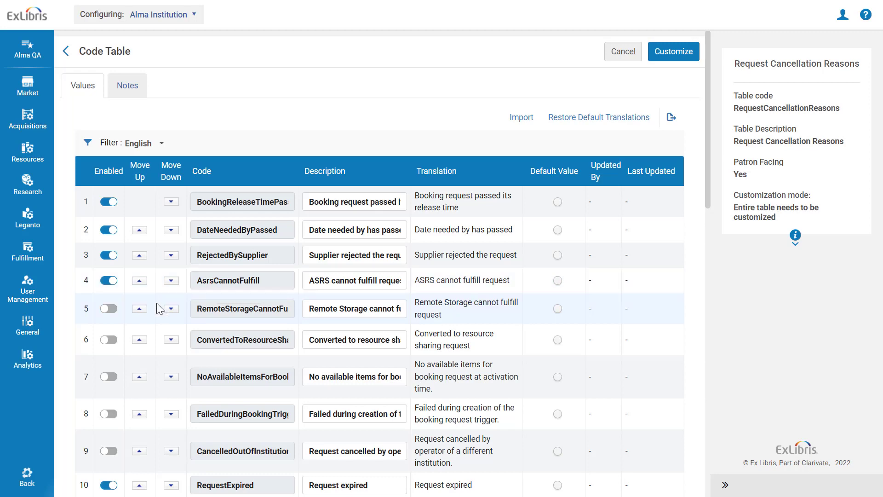
{"action": "left_click", "coordinate": [109, 281]}
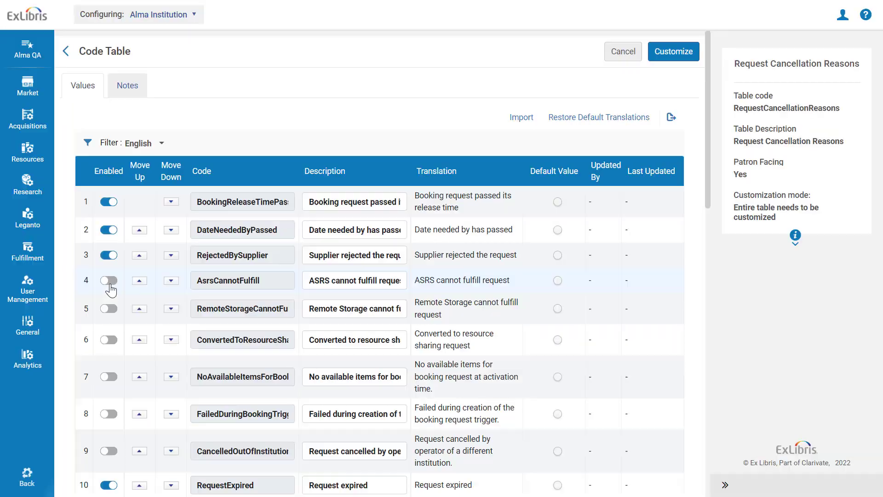
Step: Append ", sorry..." to the RequestExpired description so it reads "Request expired, sorry..."
{"action": "scroll", "scroll_direction": "down", "scroll_amount": 3}
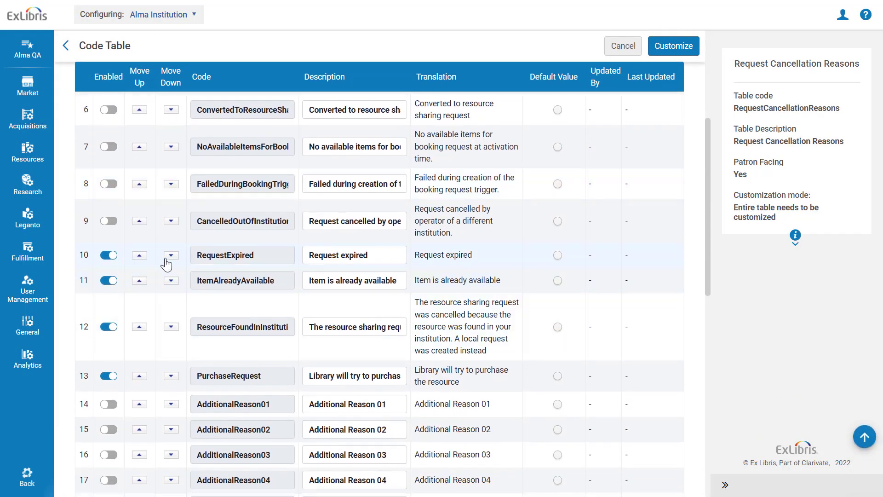
{"action": "left_click", "coordinate": [354, 255]}
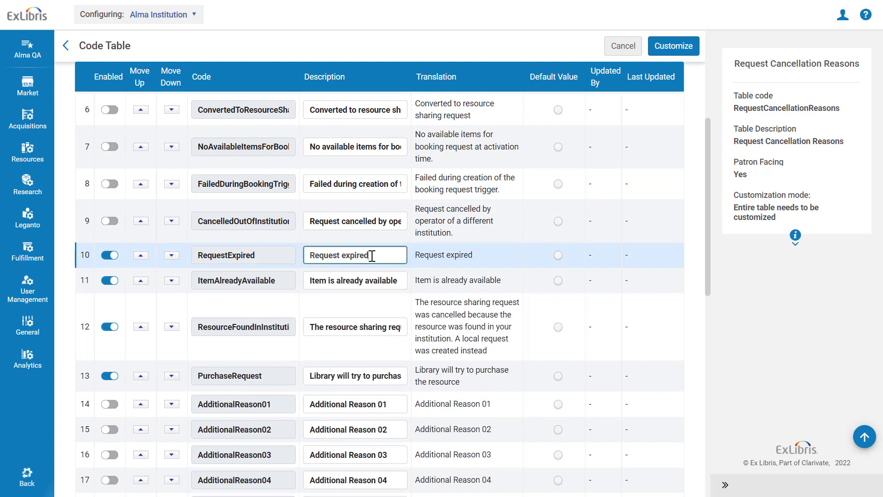
{"action": "type", "text": ", sorry..."}
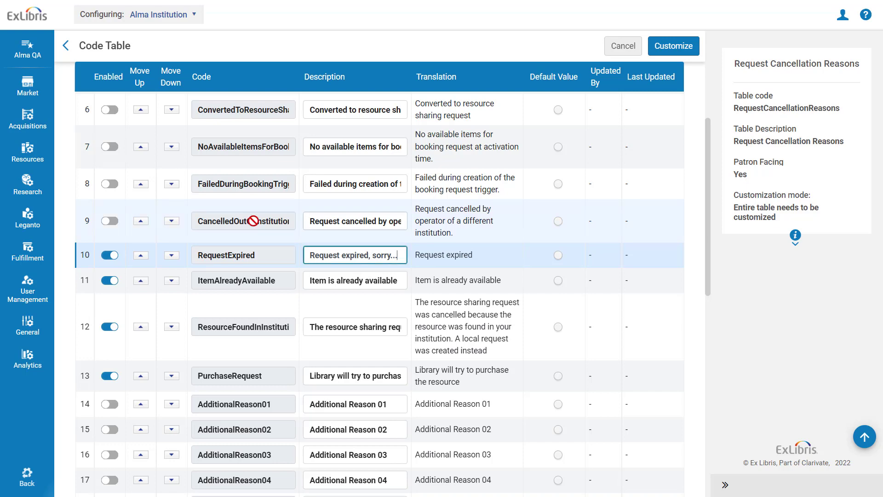
{"action": "mouse_move", "coordinate": [372, 184]}
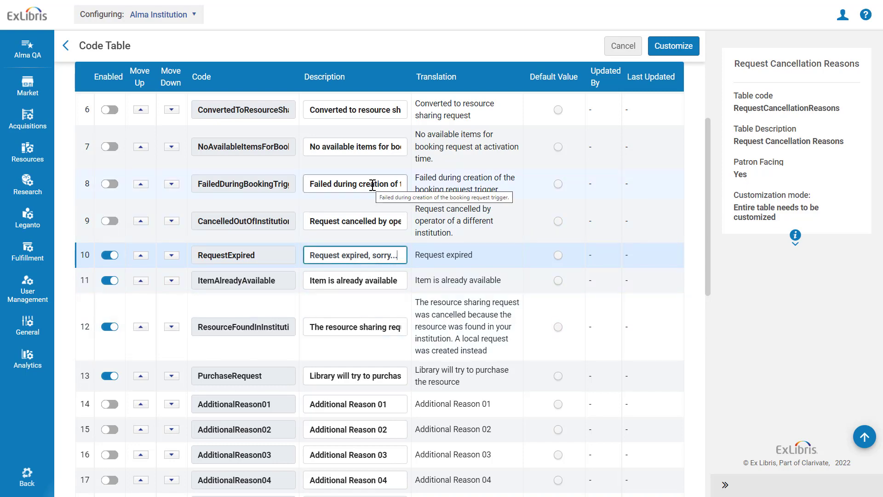
Step: Describe AdditionalReason01 as "The item is in restoration" and save with Customize
{"action": "scroll", "scroll_direction": "down", "scroll_amount": 3}
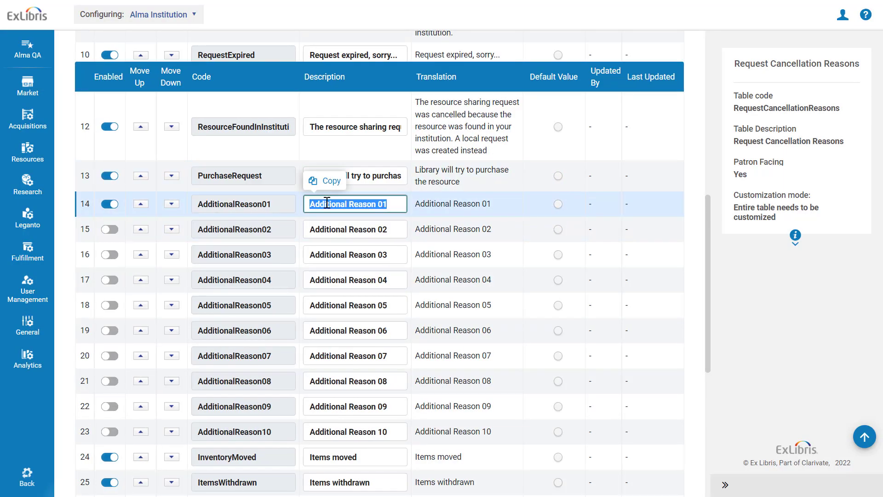
{"action": "type", "text": "The item is in restoration"}
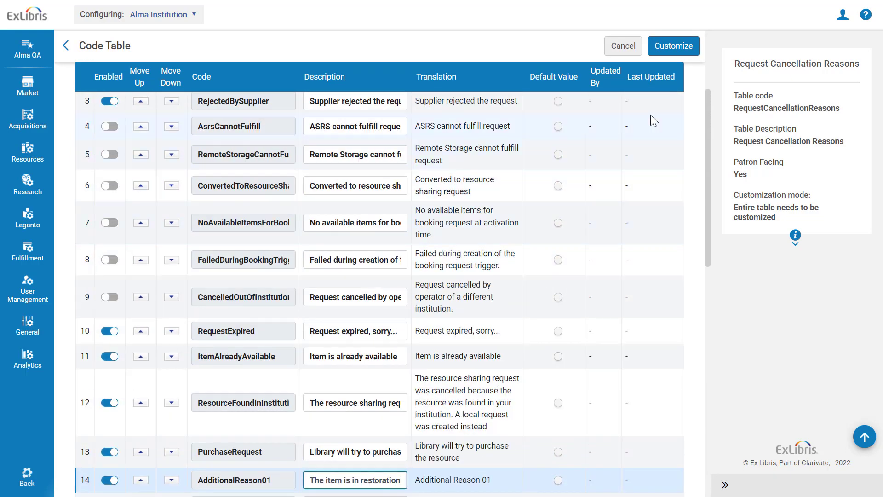
{"action": "left_click", "coordinate": [672, 46]}
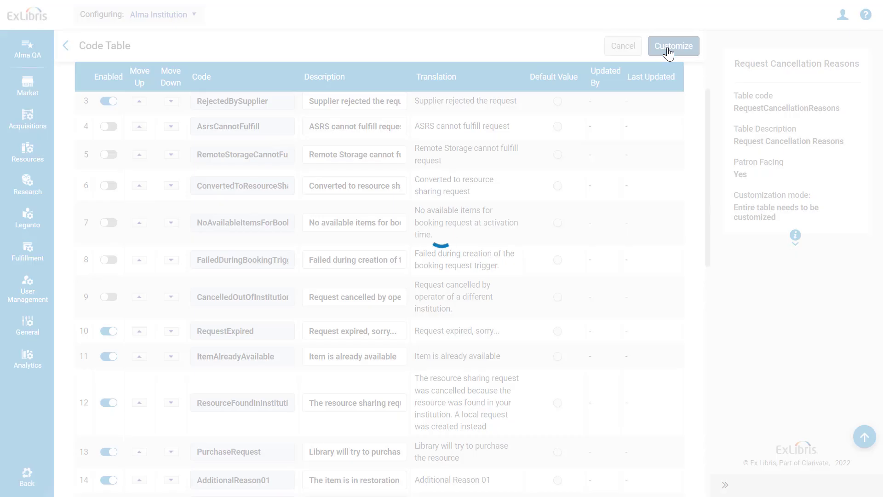